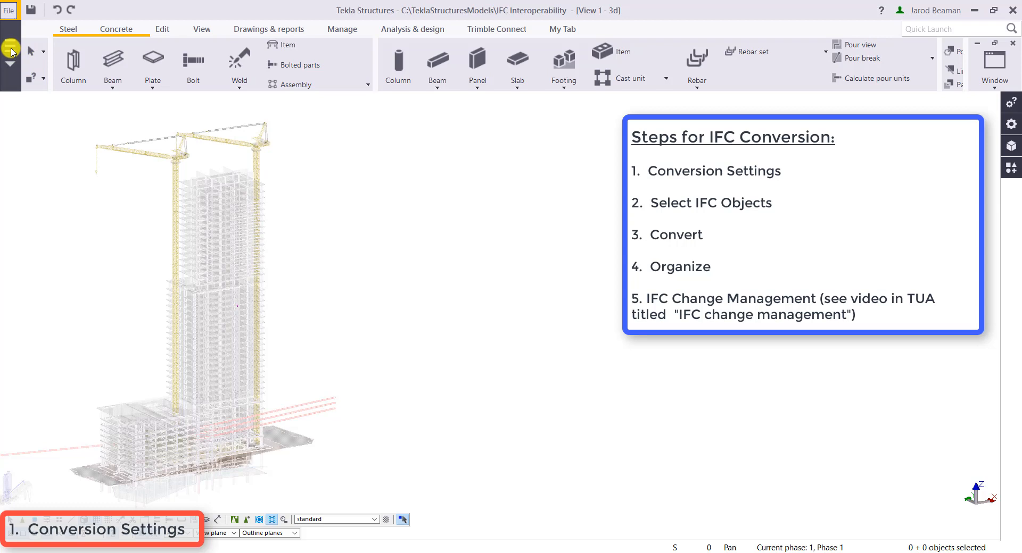
Open IFC object conversion settings from the File menu's Settings list
{"action": "left_click", "coordinate": [8, 10]}
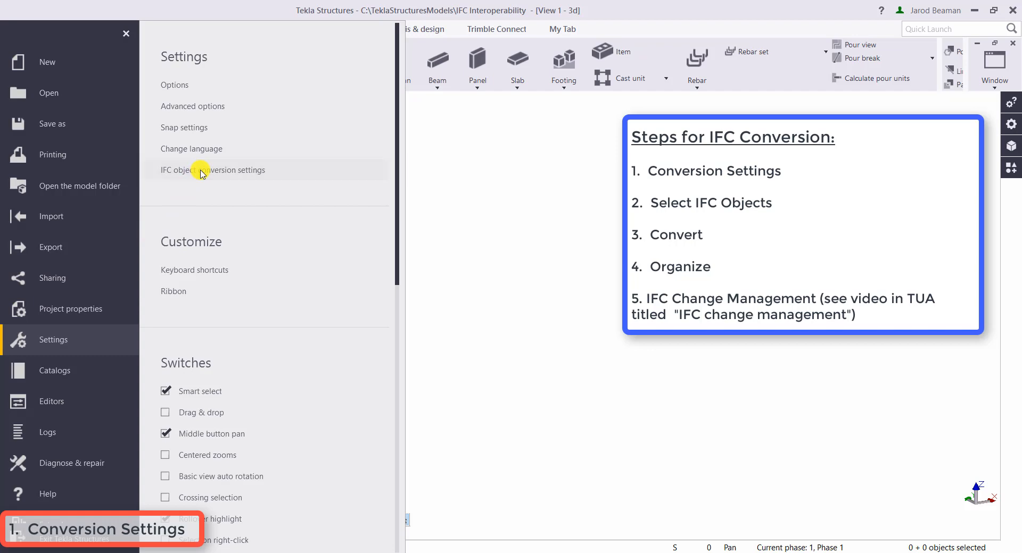
{"action": "left_click", "coordinate": [212, 170]}
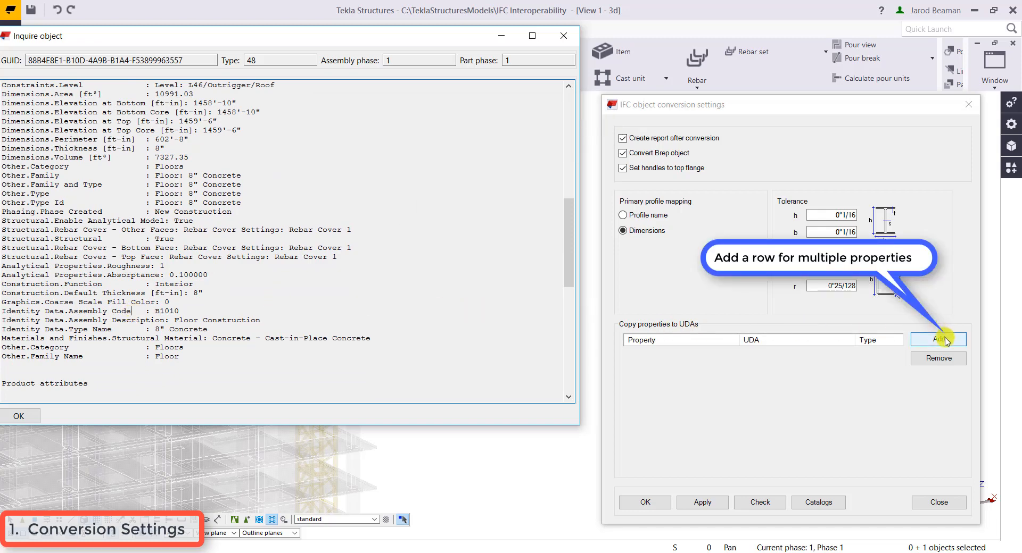
Add a new Copy properties to UDAs row for the copied IFC property name
{"action": "left_click", "coordinate": [938, 339]}
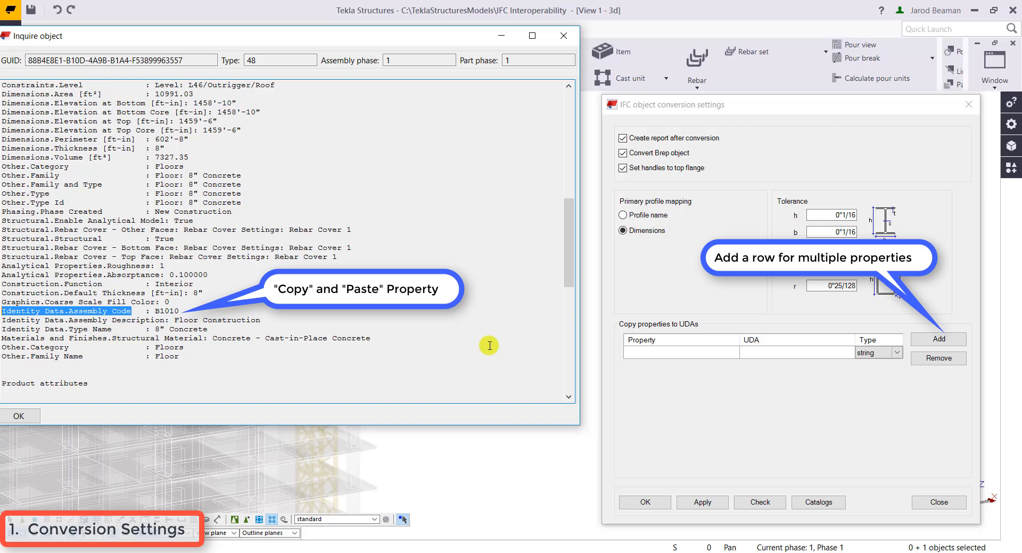
{"action": "left_click", "coordinate": [937, 339]}
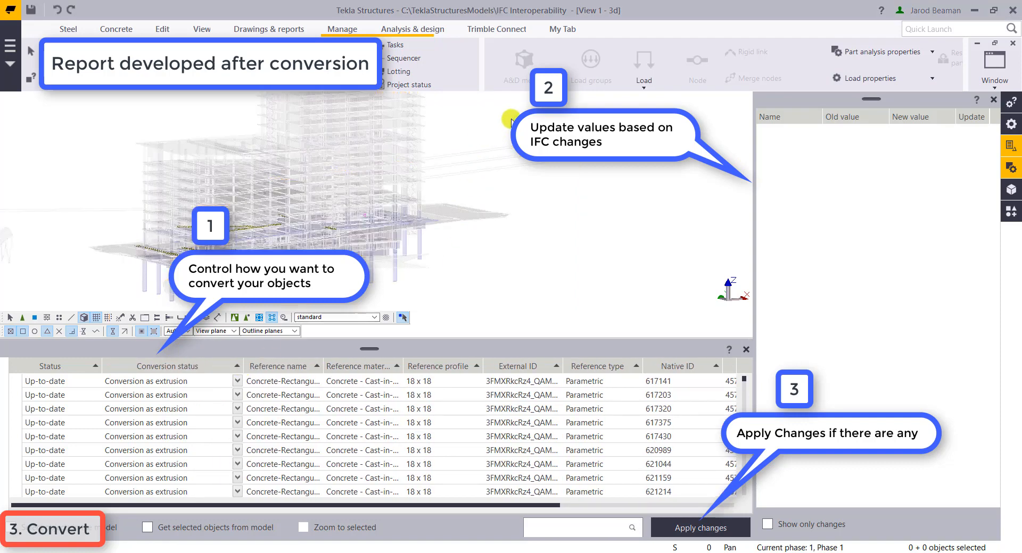
Select a converted column in the change list to show its old and new values
{"action": "left_click", "coordinate": [238, 382]}
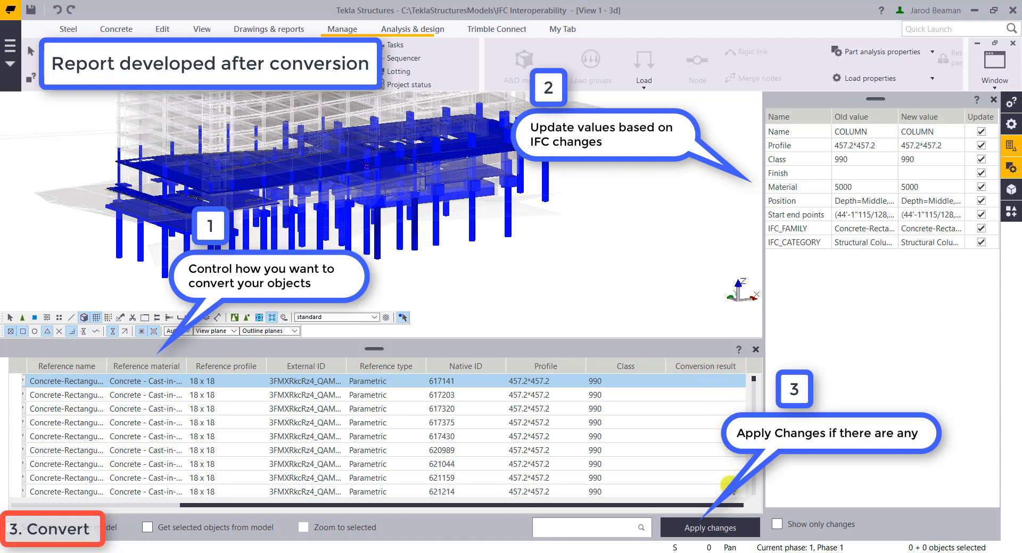
{"action": "mouse_move", "coordinate": [757, 354]}
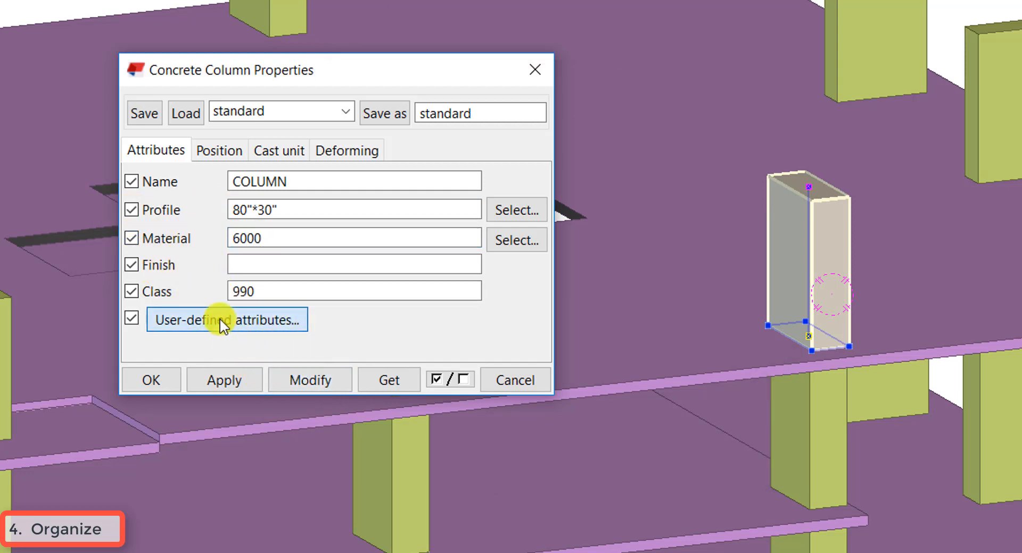
Open the concrete column's user-defined attributes to see its IFC category and family
{"action": "left_click", "coordinate": [226, 320]}
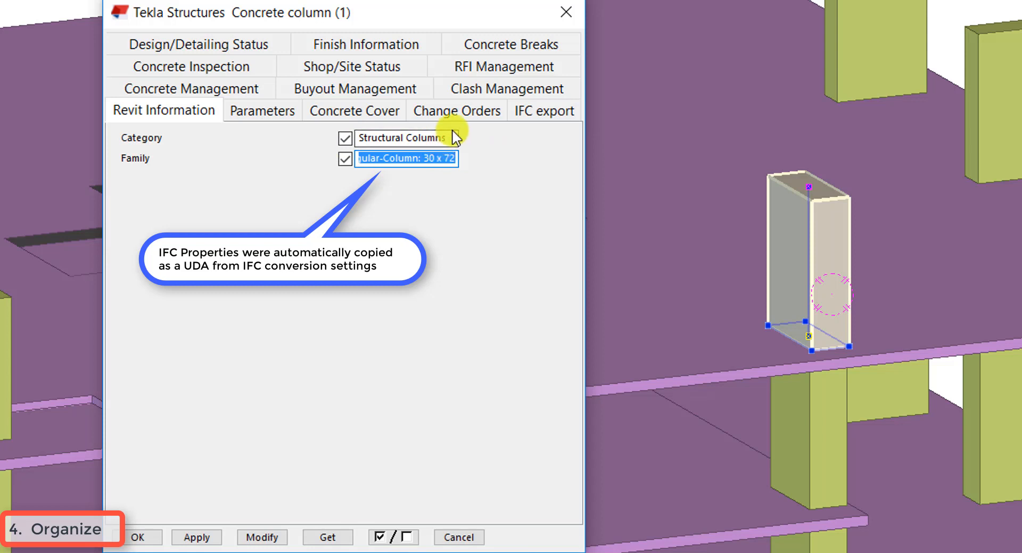